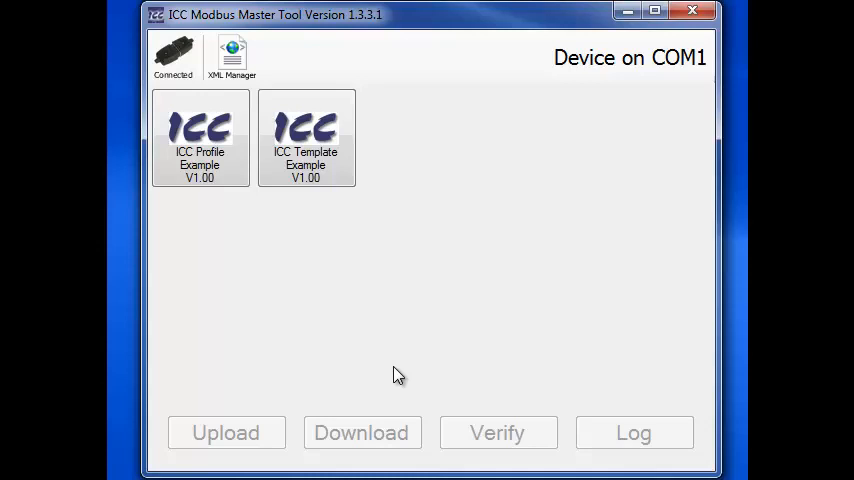
- Select the ICC Profile Example V1.00 configuration tile
left_click(200, 136)
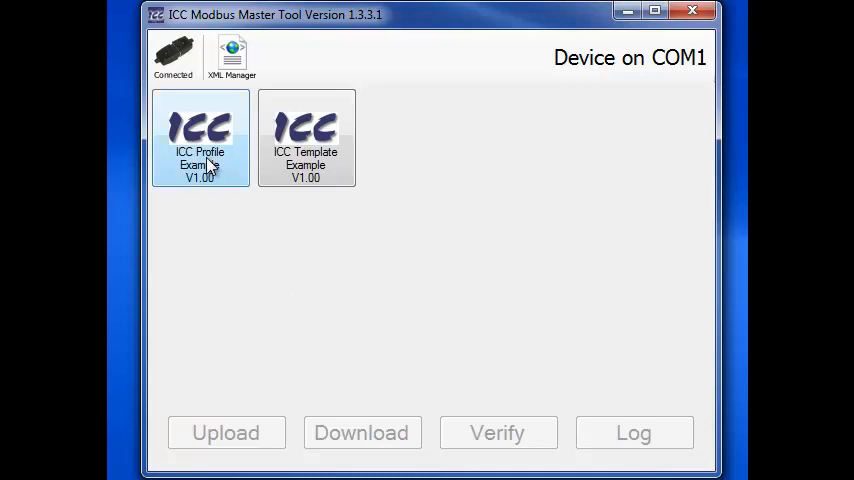
left_click(200, 136)
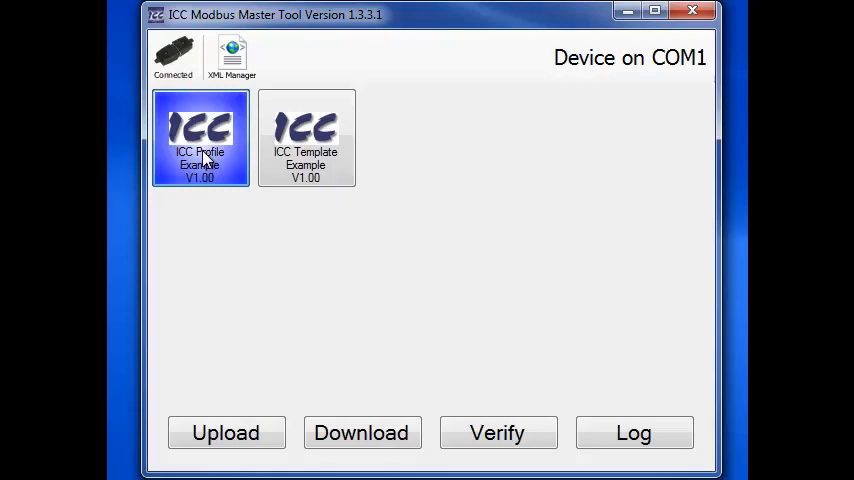
- Download the configuration to the COM1 device, overwriting existing data, and acknowledge success
left_click(360, 432)
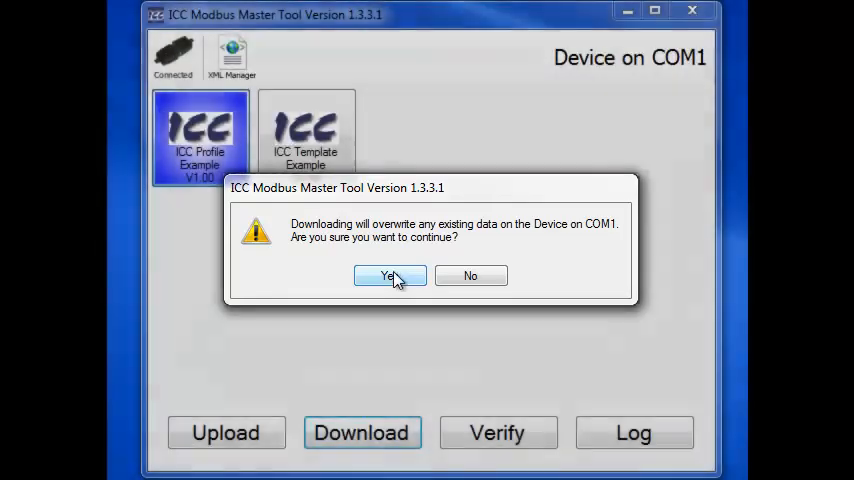
left_click(388, 276)
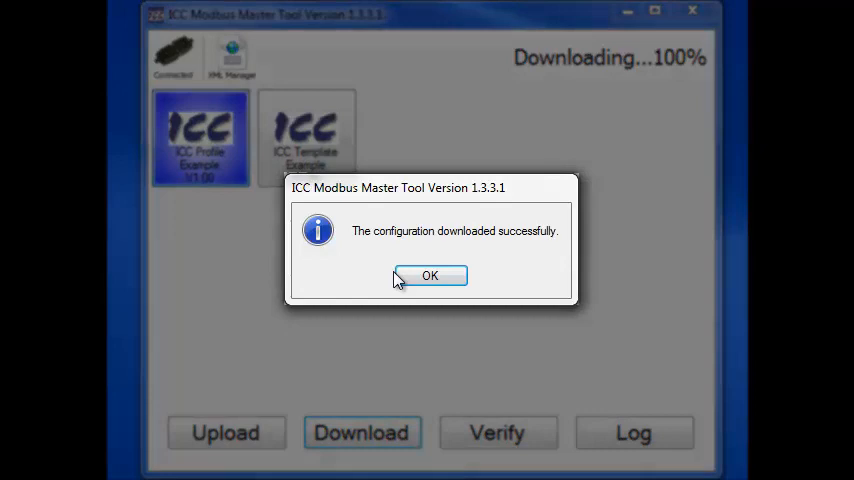
left_click(430, 276)
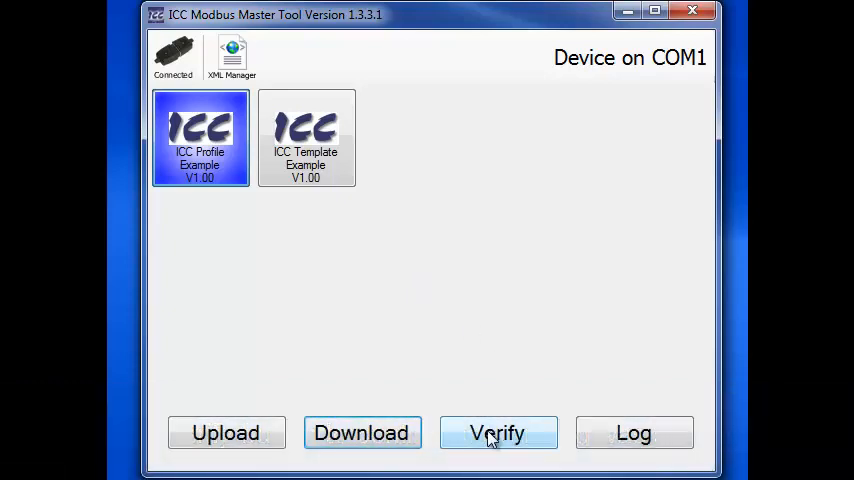
- Verify the device against ICC Profile Example and dismiss the configuration-matches message
left_click(496, 432)
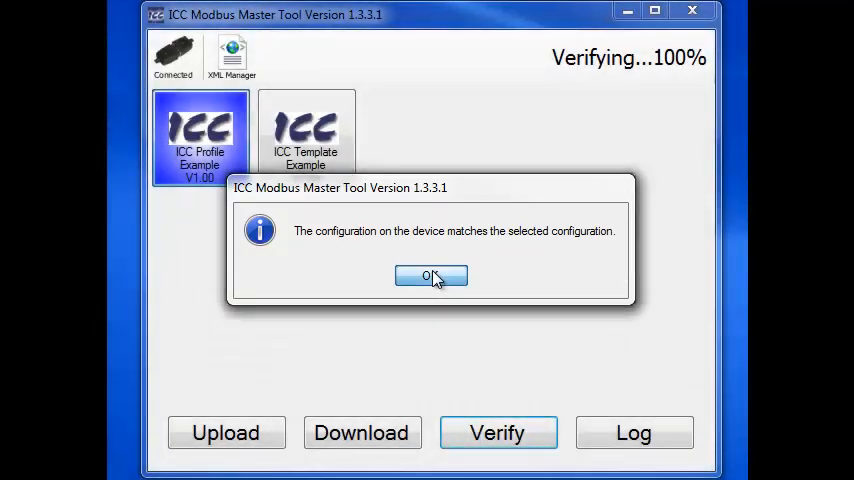
left_click(432, 276)
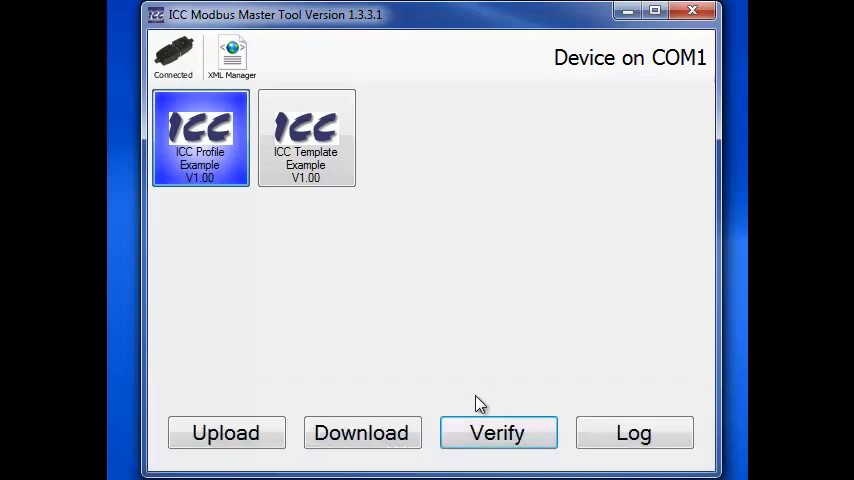
- Re-verify the device and view the differing Registers 3, 5 and 9
left_click(496, 432)
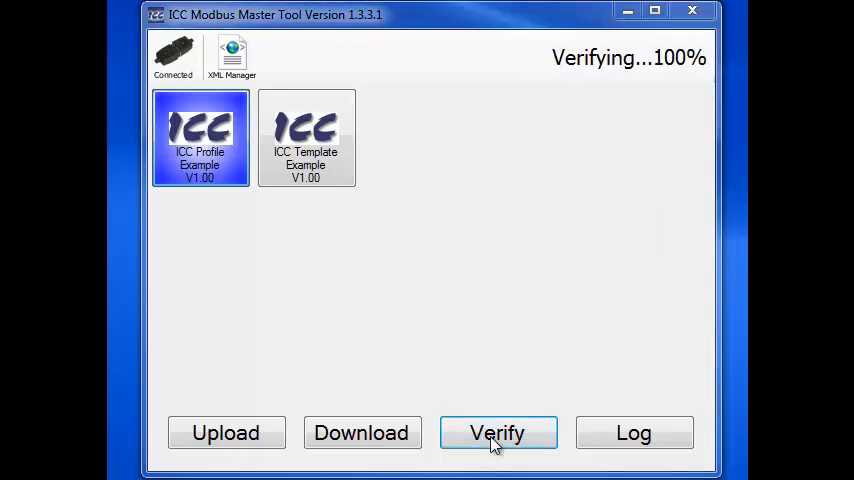
left_click(498, 432)
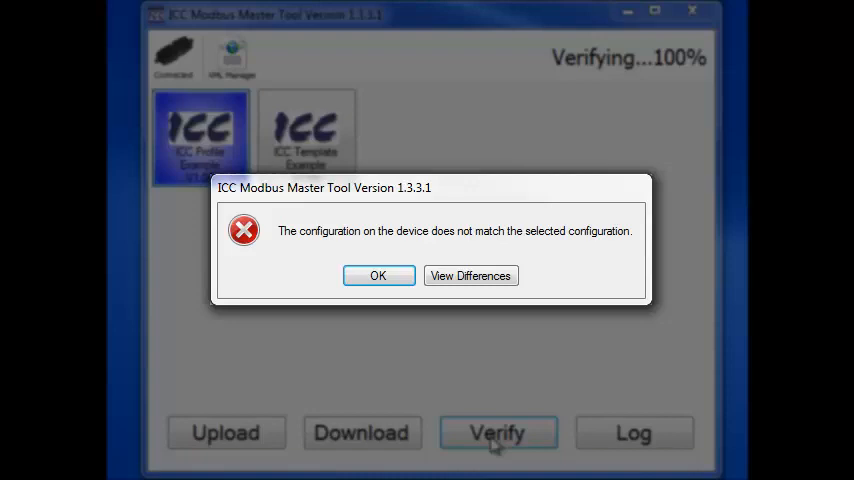
left_click(470, 276)
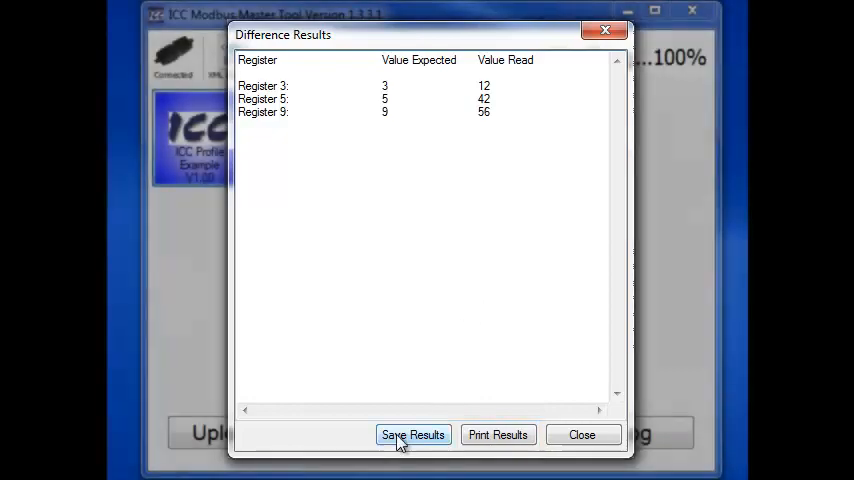
- Save the differences as the Differences text file and start printing the results
left_click(412, 434)
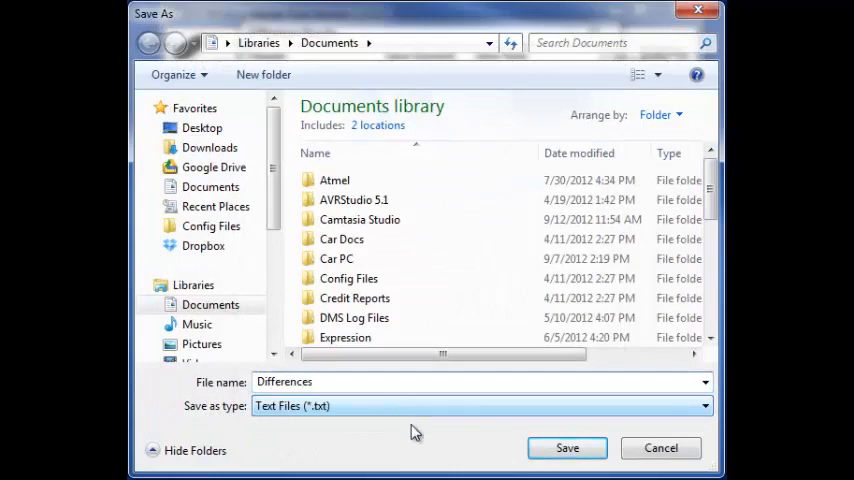
left_click(568, 448)
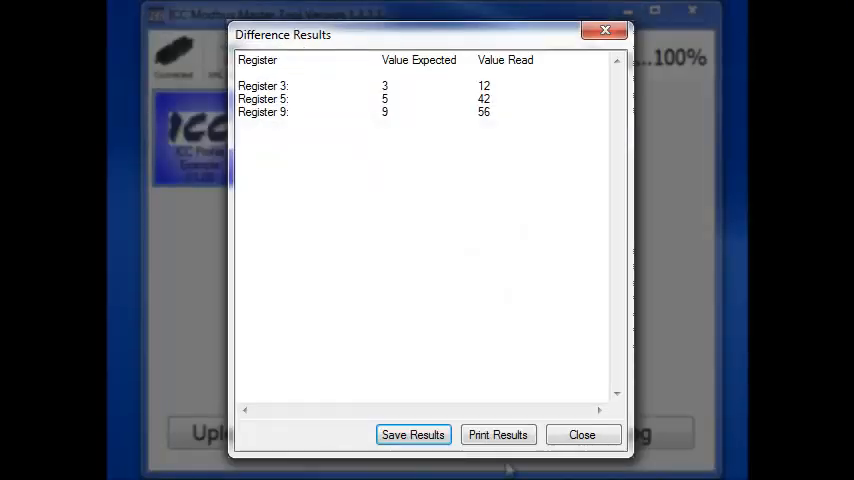
left_click(498, 434)
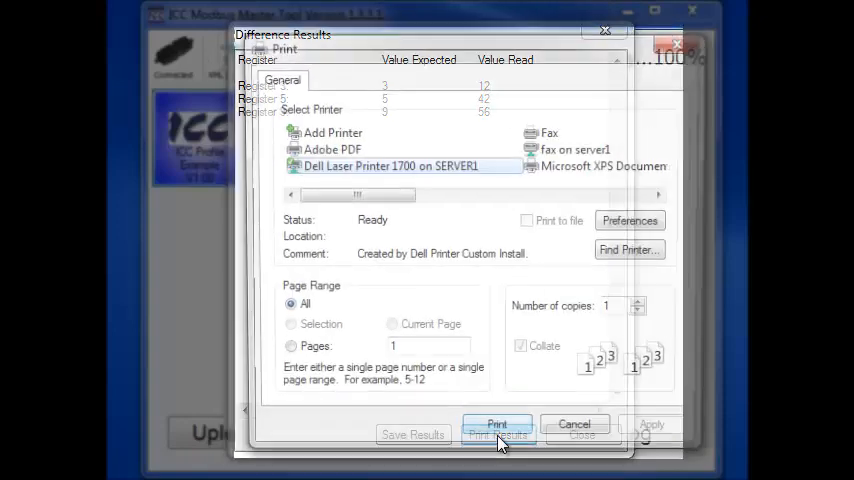